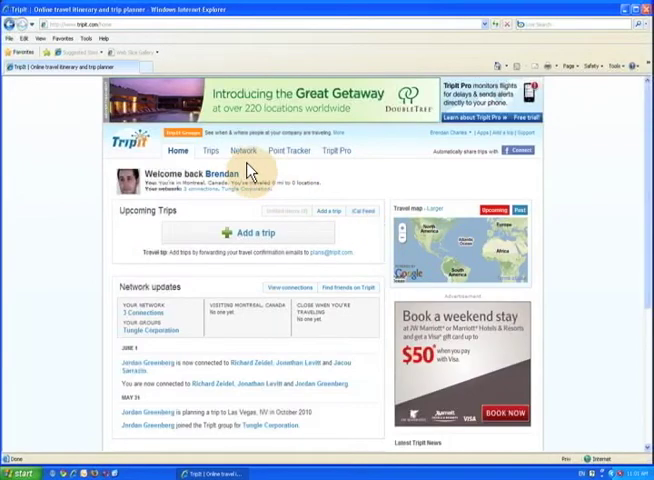
# - Copy the TripIt trips calendar feed (webcal) link from the Add to Calendar dialog
pyautogui.click(208, 150)
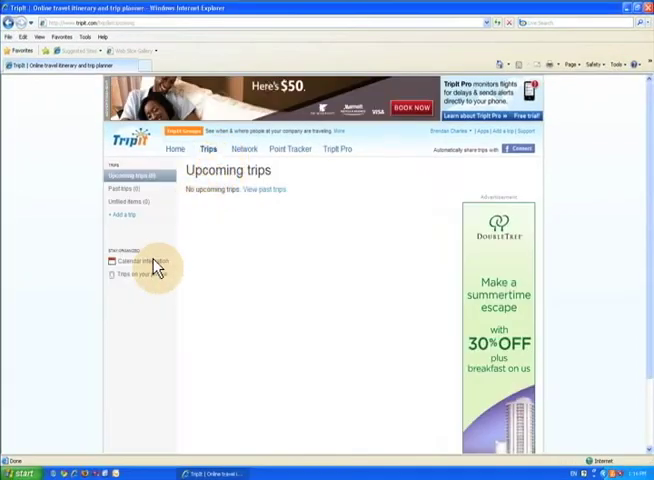
pyautogui.click(130, 261)
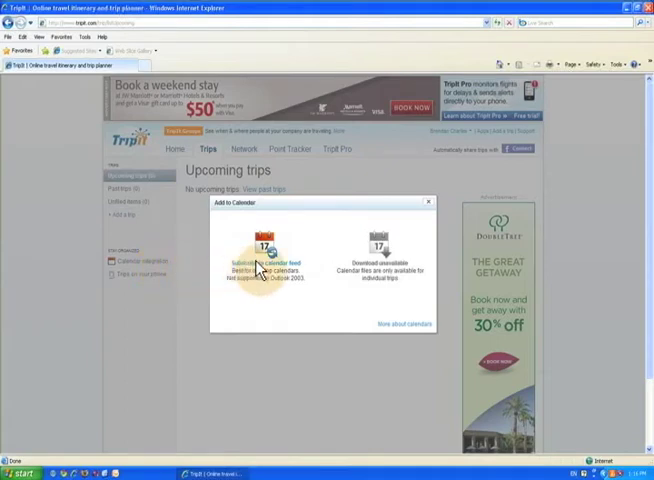
pyautogui.rightClick(255, 253)
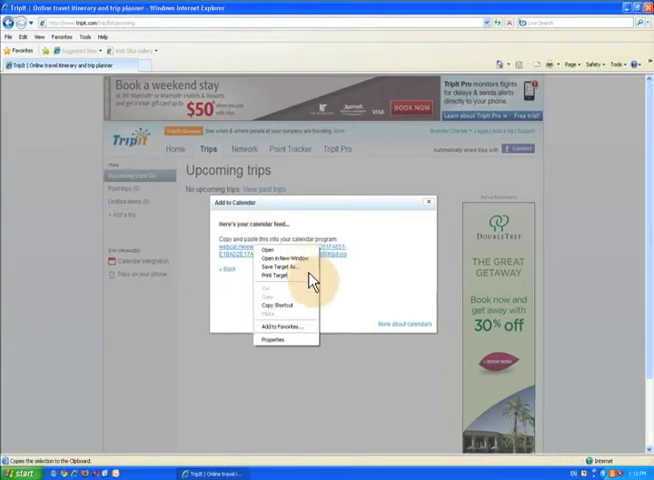
pyautogui.moveTo(283, 302)
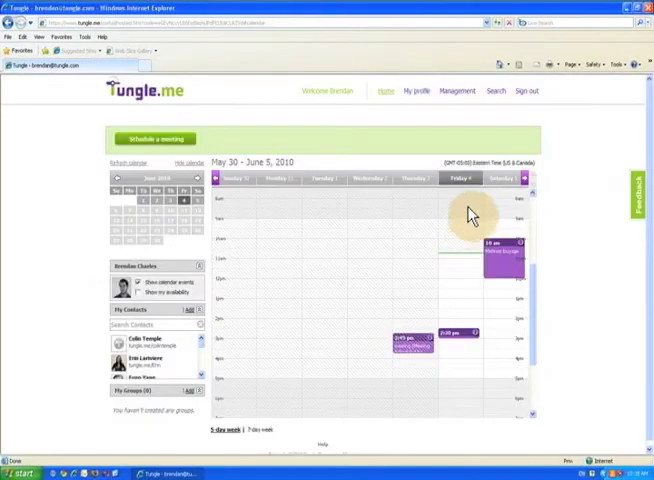
# - Go to Tungle.me Management > Synced calendars and start adding a new sync source
pyautogui.click(456, 90)
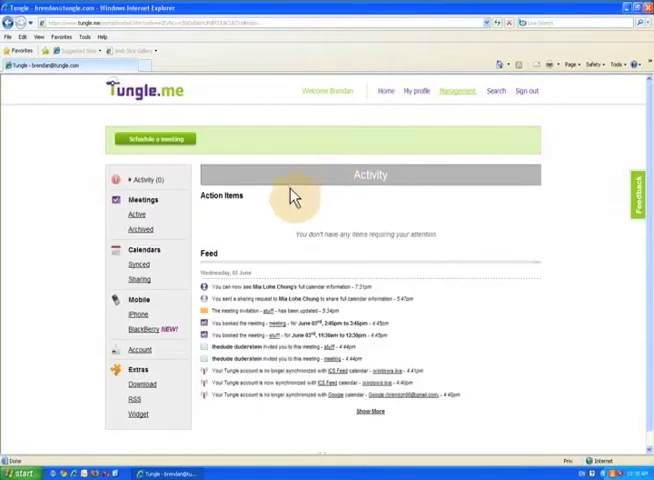
pyautogui.click(138, 264)
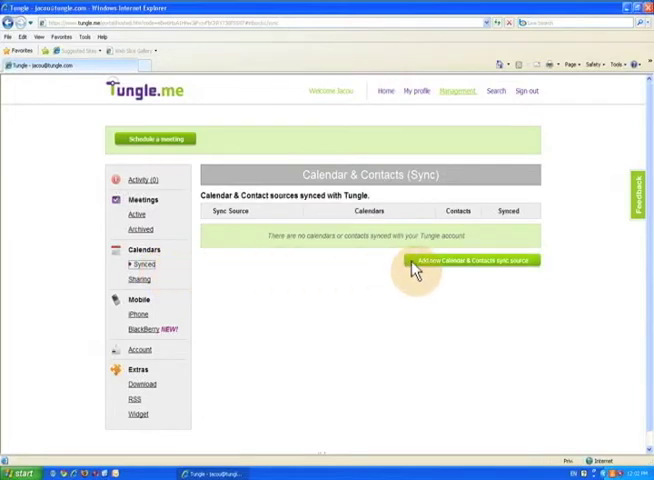
pyautogui.click(472, 261)
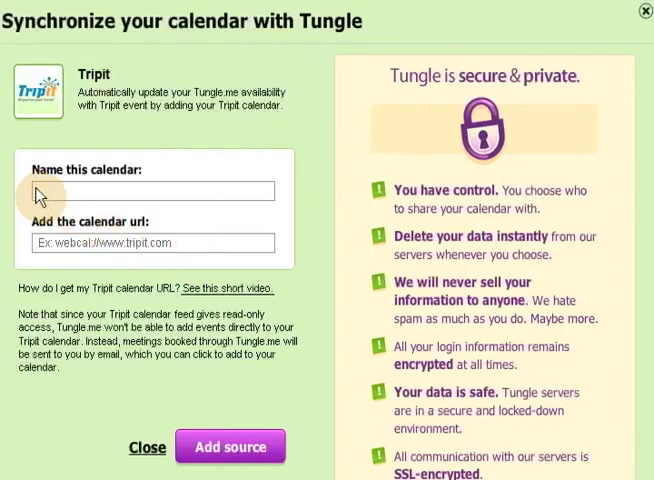
# - Add the TripIt webcal feed as a sync source named 'TripIt'
pyautogui.write('TripIt')
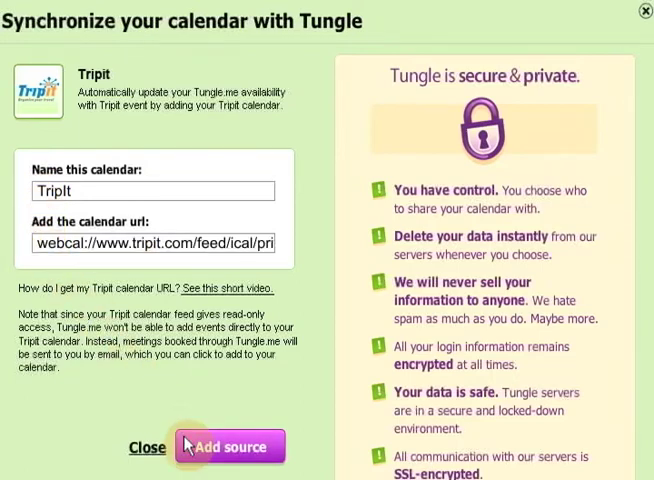
pyautogui.click(230, 446)
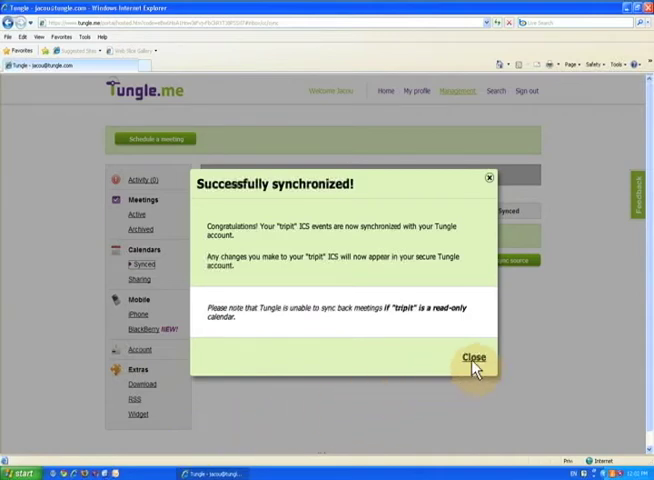
# - Dismiss the 'Successfully synchronized' message to view the TripIt feed in the Synced list
pyautogui.click(473, 357)
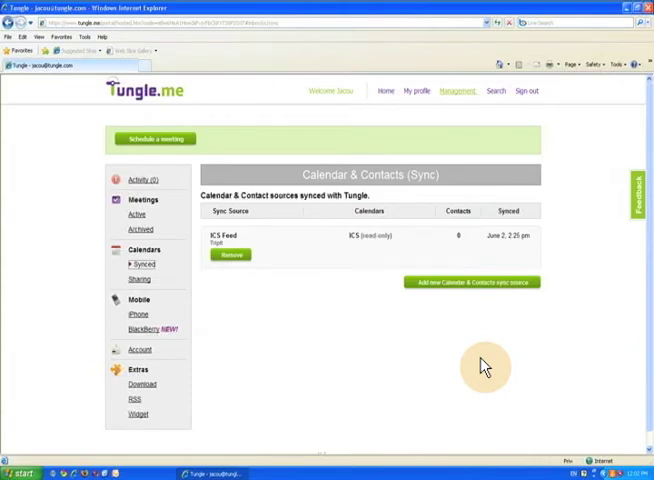